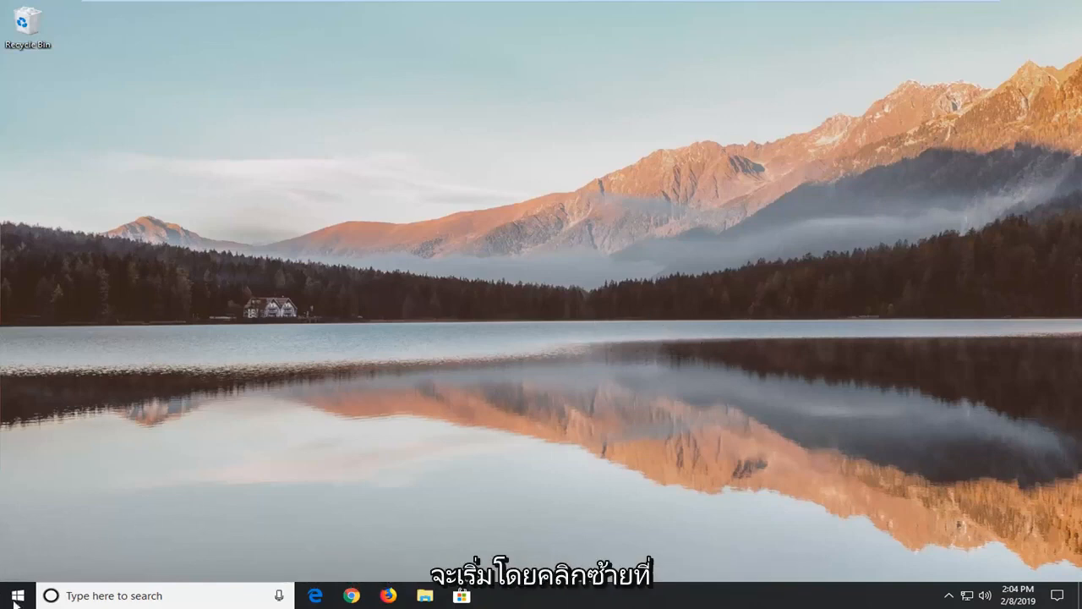
Step: Search the Start menu for 'file explorer' and launch File Explorer
left_click(17, 595)
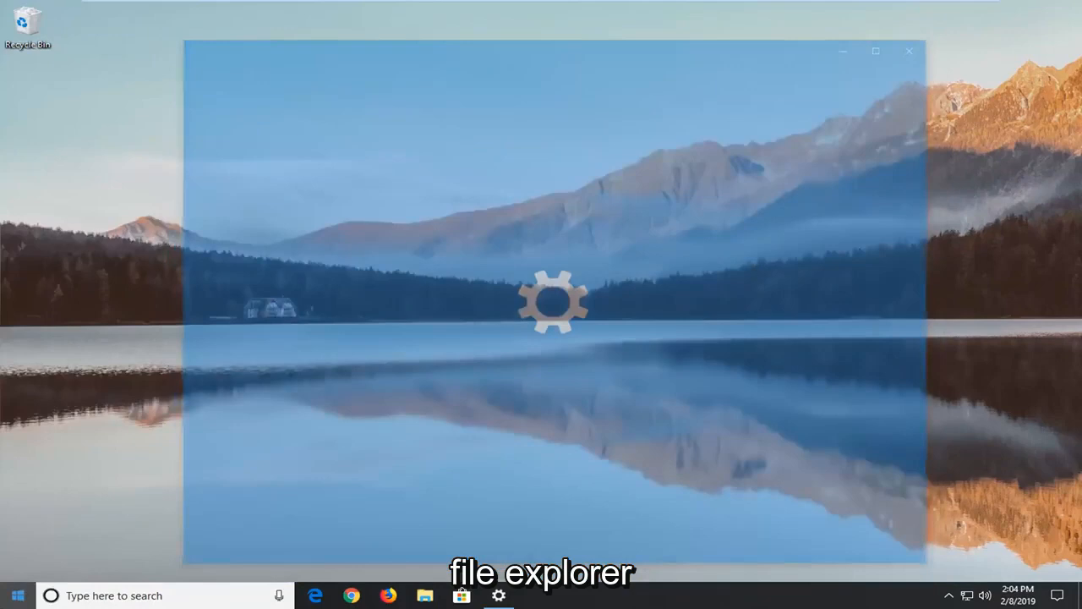
left_click(15, 595)
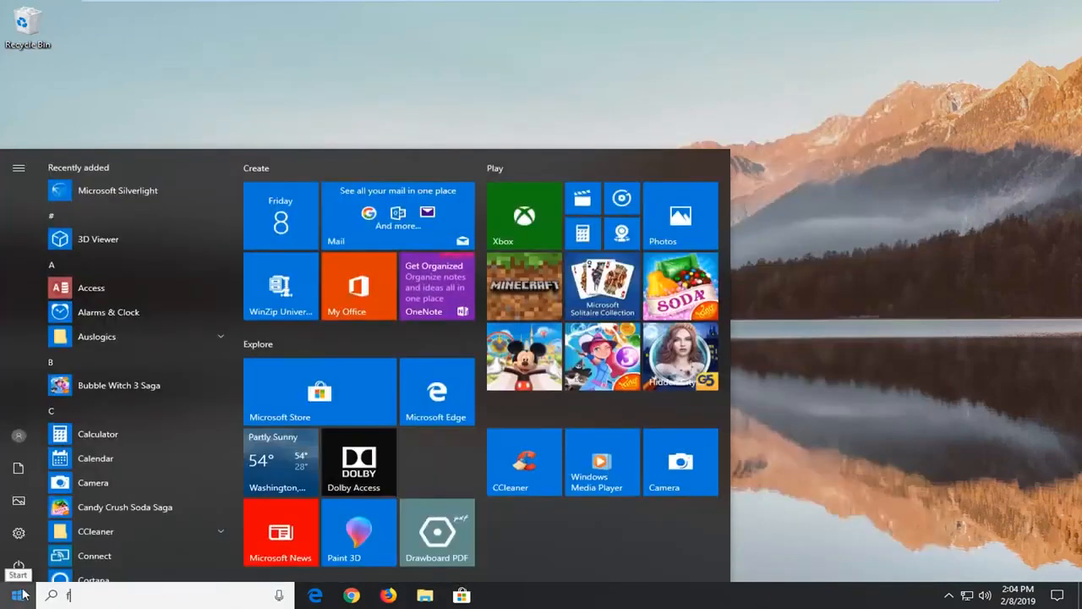
type("file explorer")
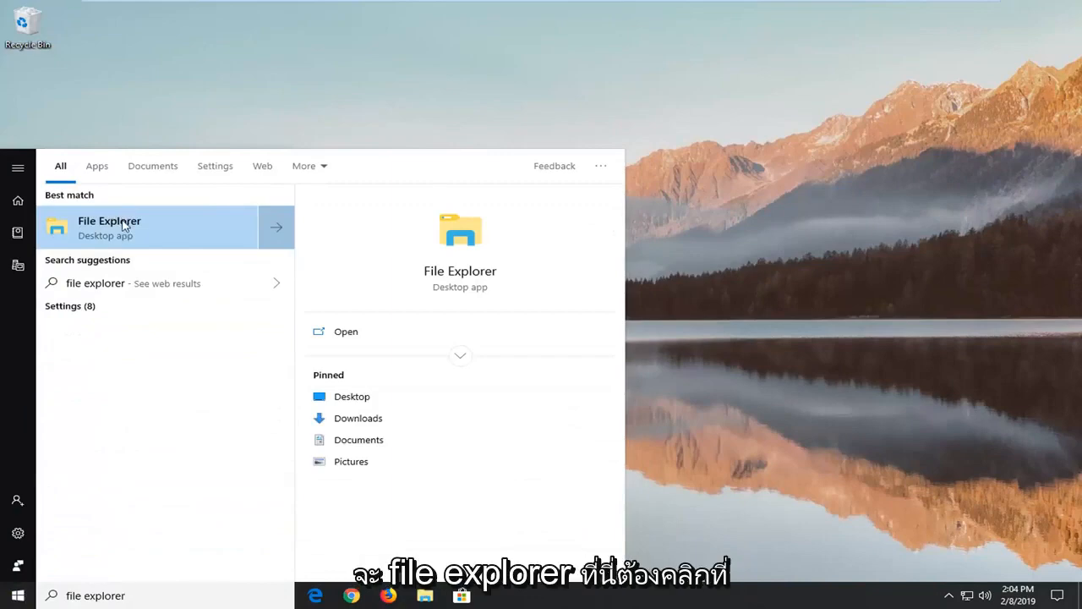
left_click(109, 226)
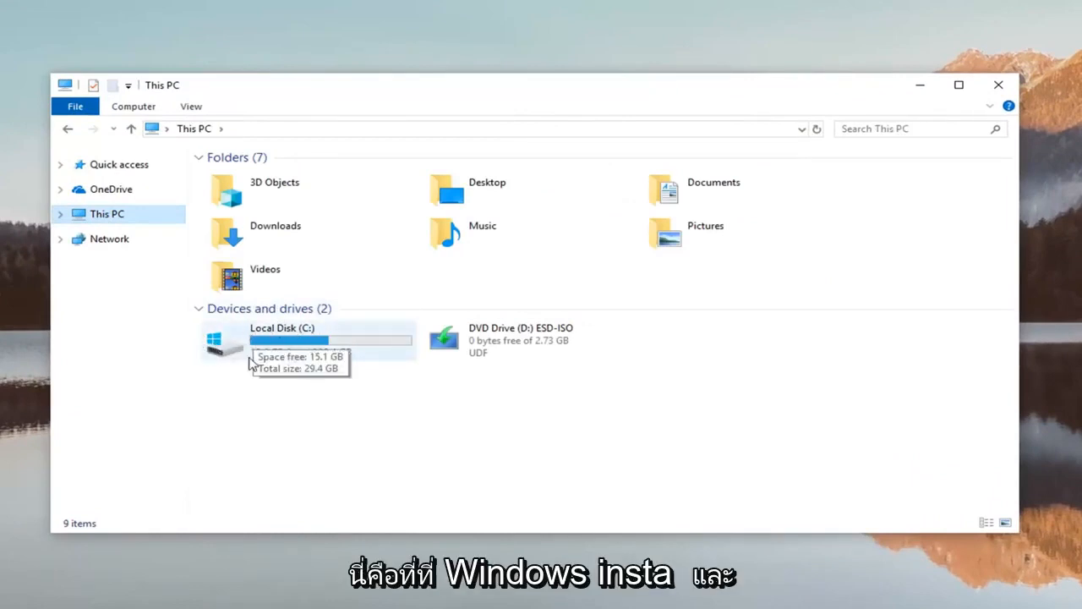
mouse_move(462, 370)
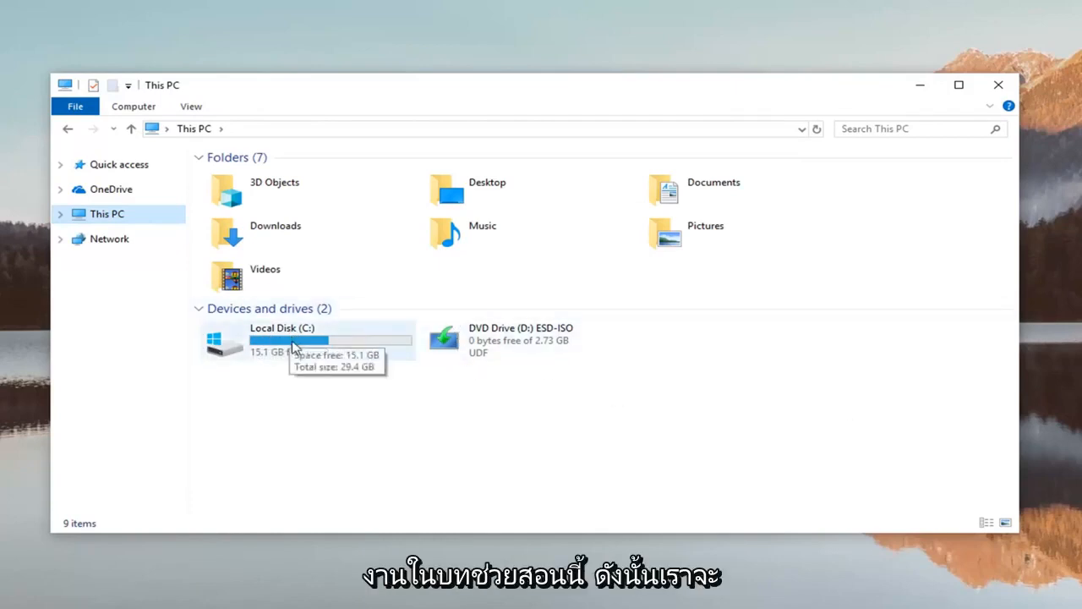
Step: Right-click Local Disk (C:) in This PC to reach its Properties
right_click(291, 342)
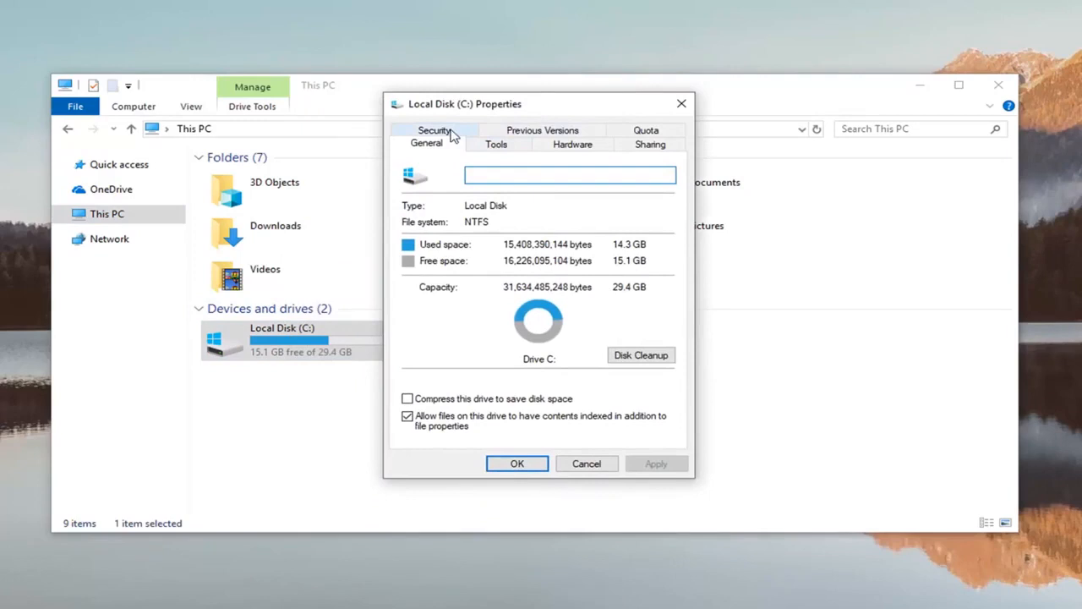
Step: Go to the Security tab and open Advanced settings for the drive
left_click(434, 130)
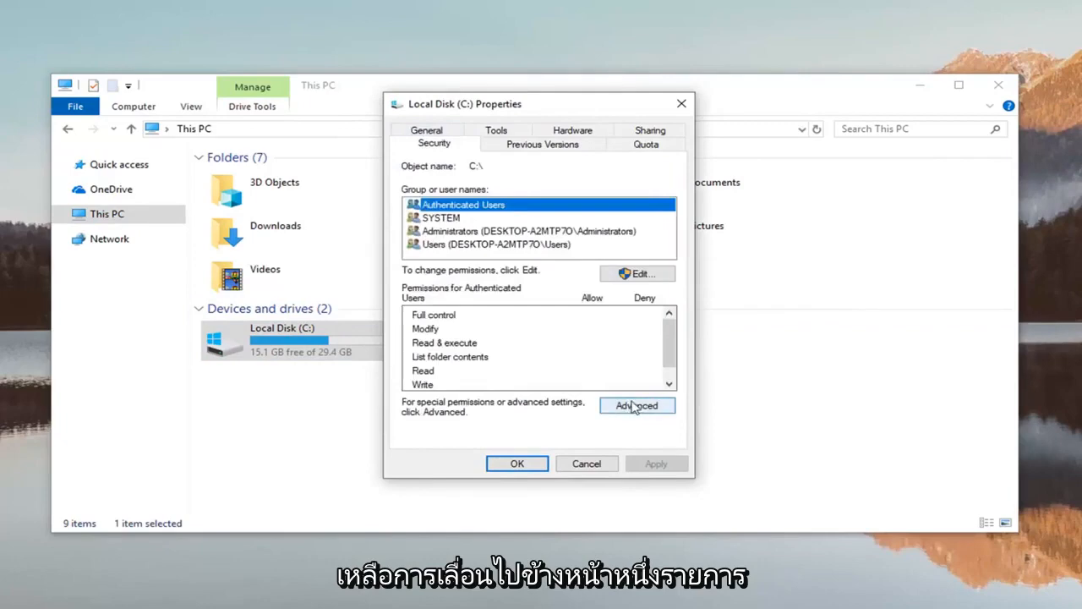
left_click(636, 405)
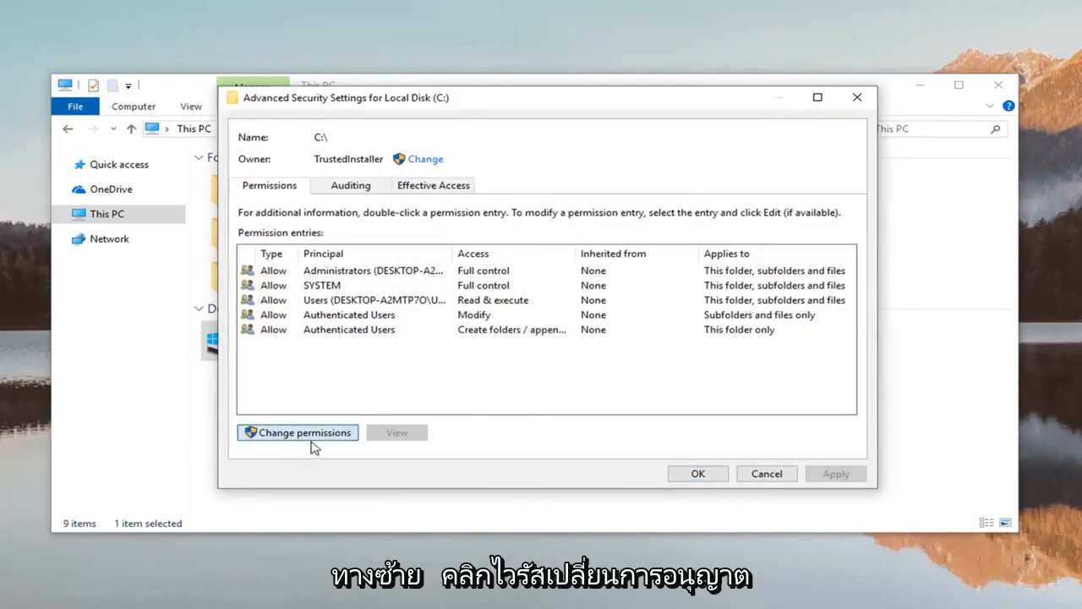
Step: Unlock permissions, add a new entry, and reach Select User or Group
left_click(297, 432)
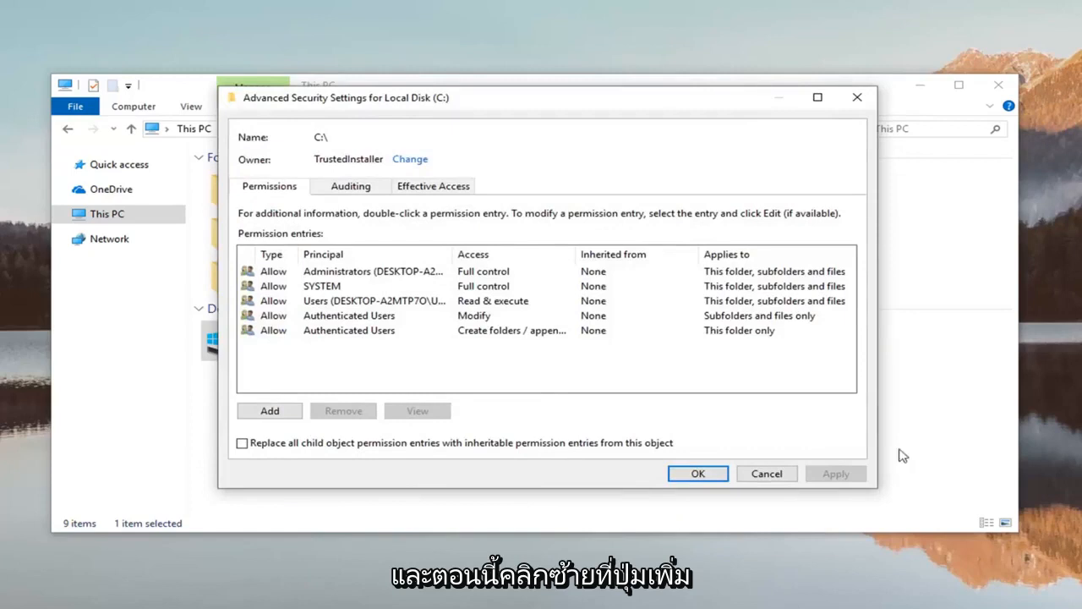
left_click(269, 410)
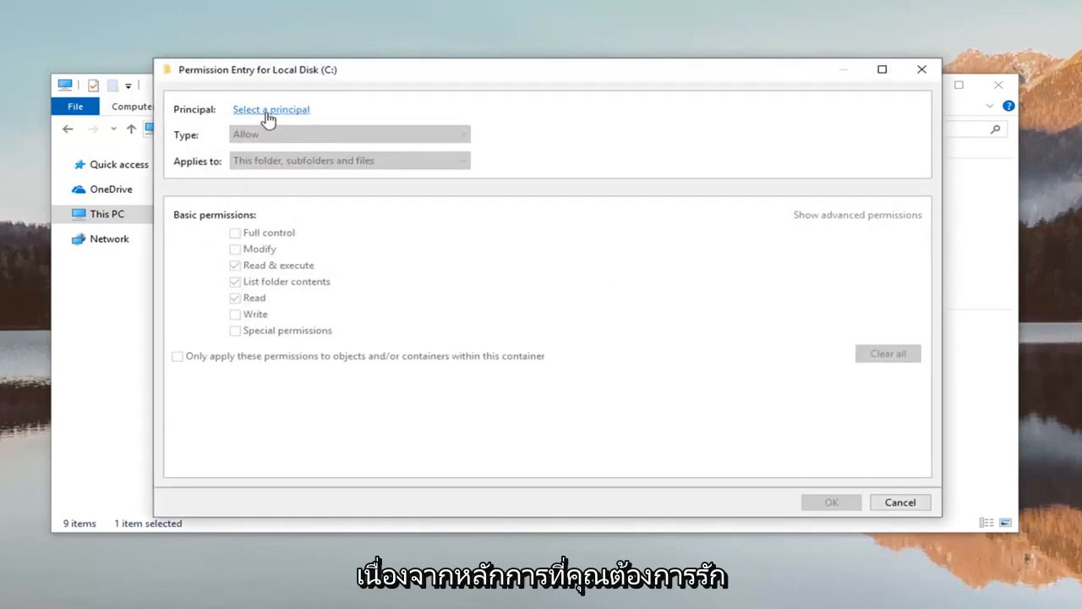
left_click(271, 109)
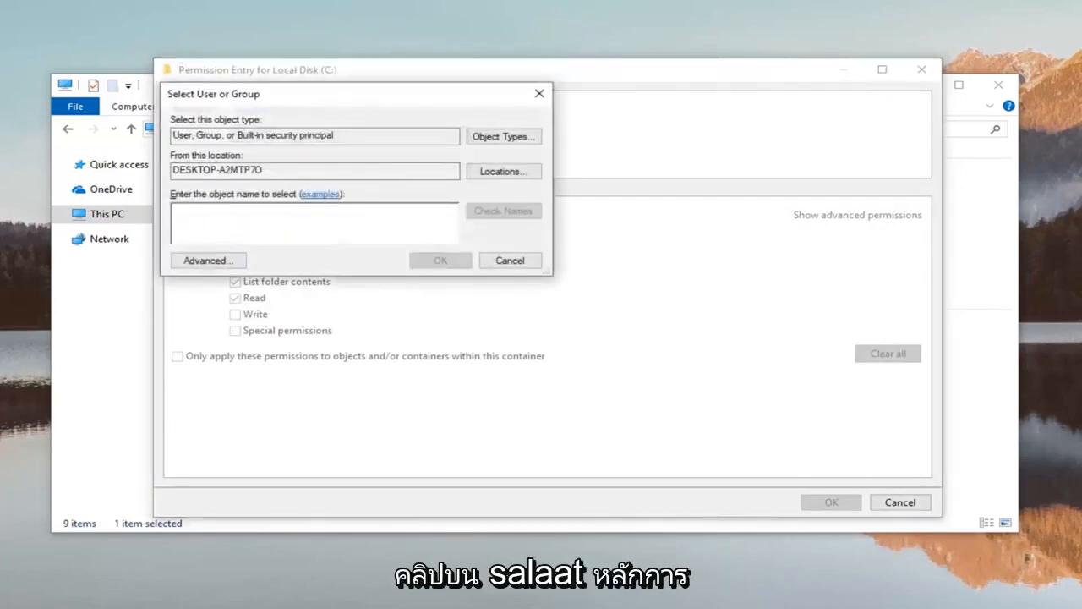
left_click(313, 223)
type("f")
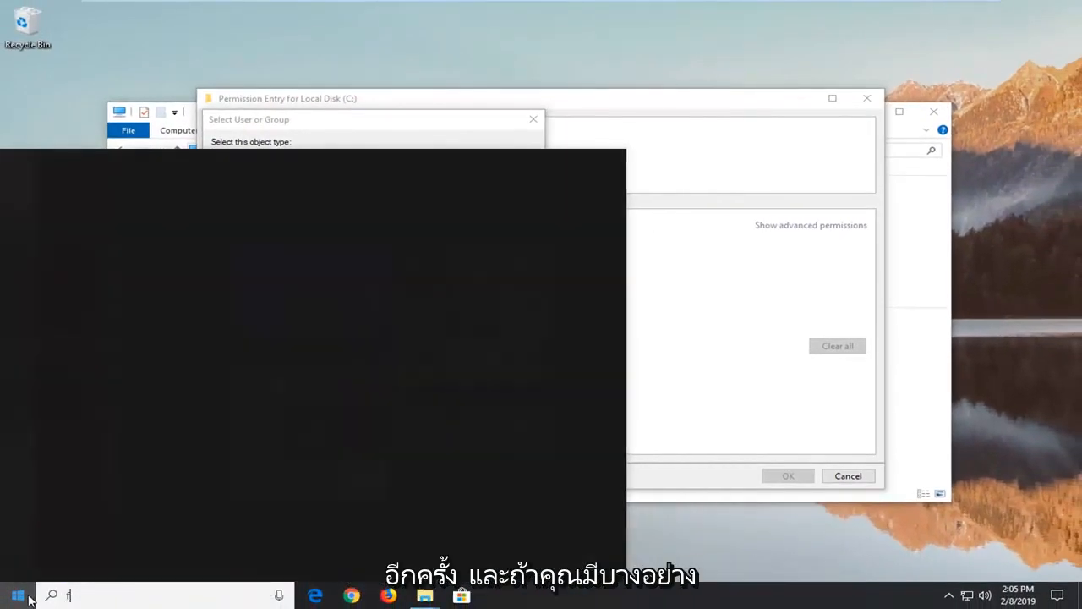
Step: Open a second File Explorer and browse C:\Users to see the MDTech folder
type("l")
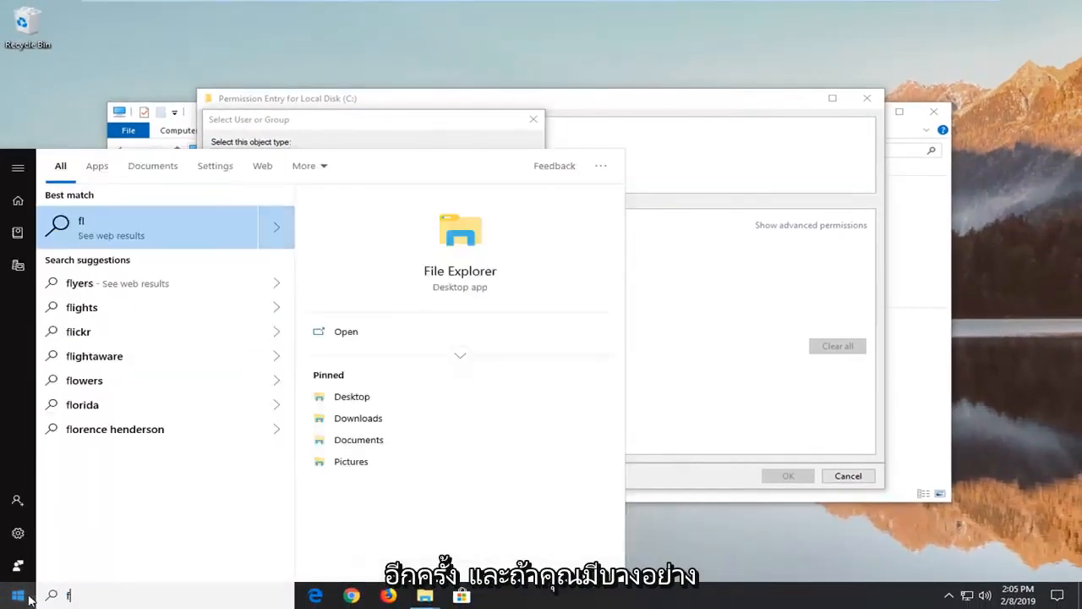
type("ile explorer")
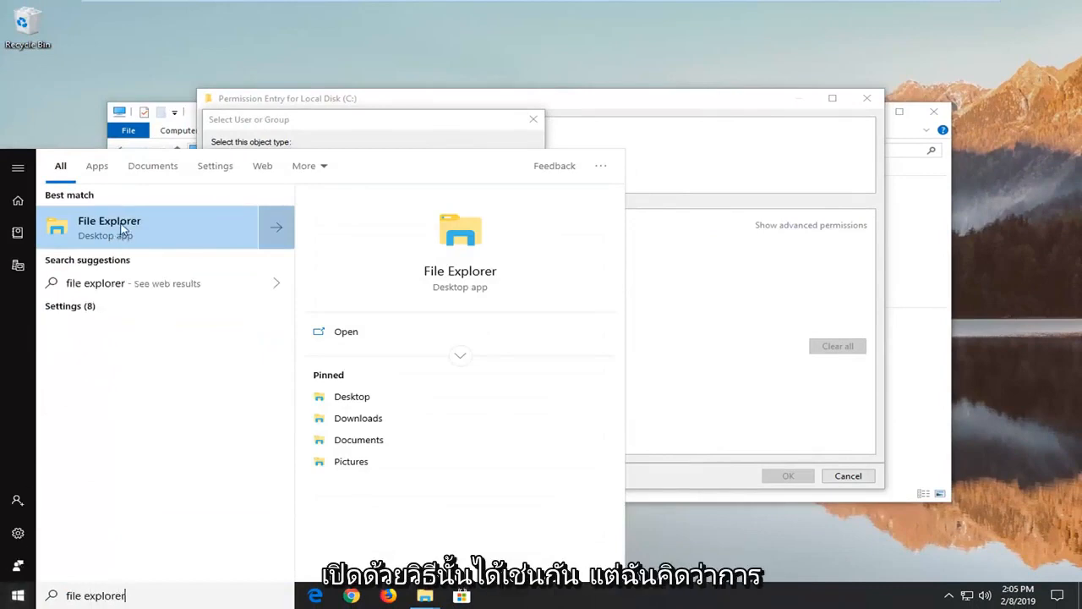
left_click(109, 226)
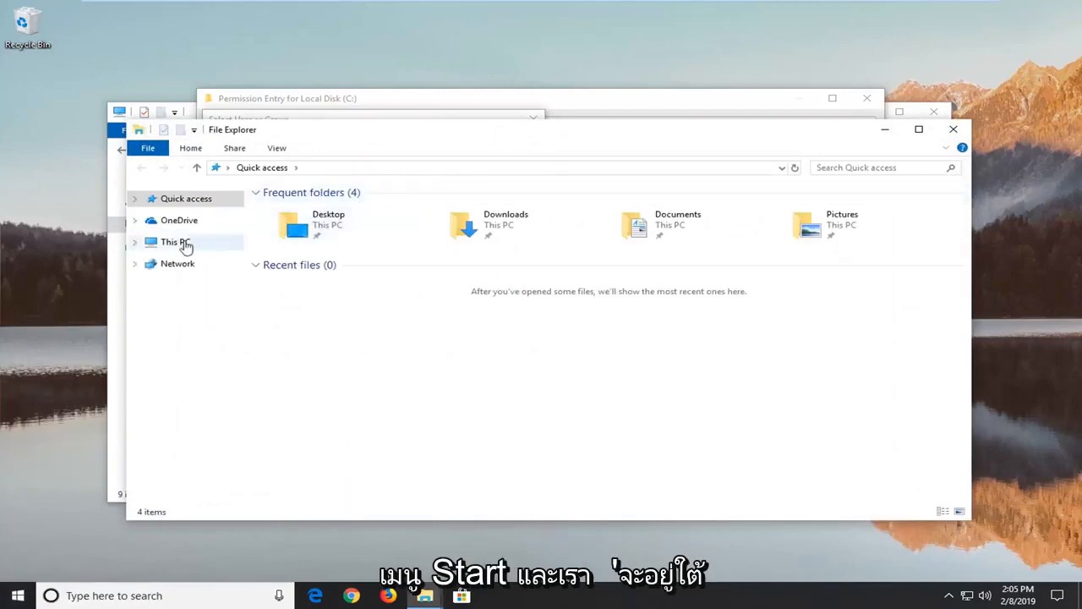
left_click(175, 242)
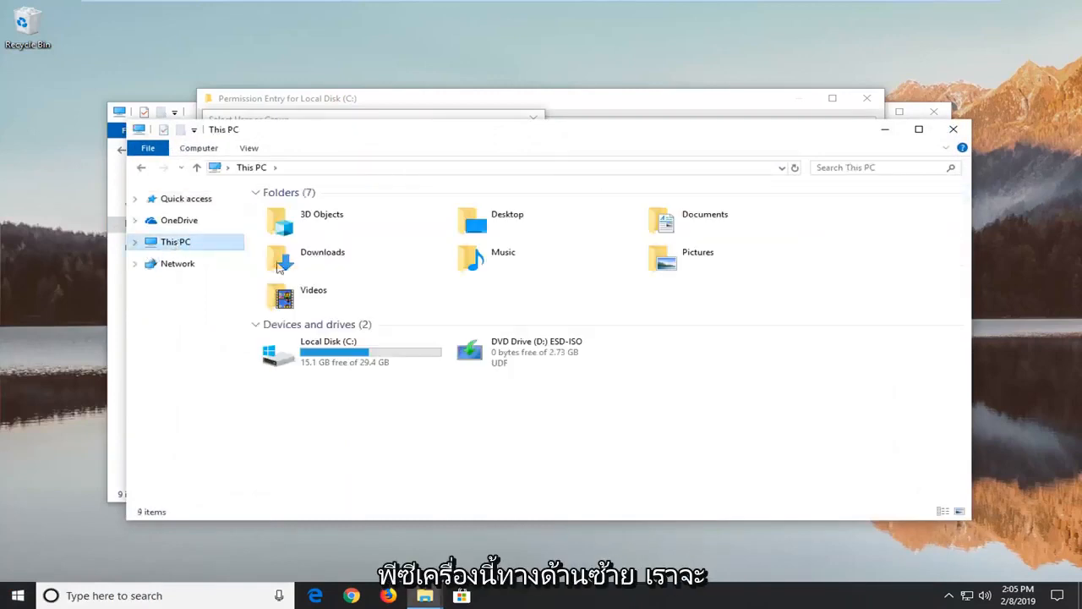
left_click(351, 351)
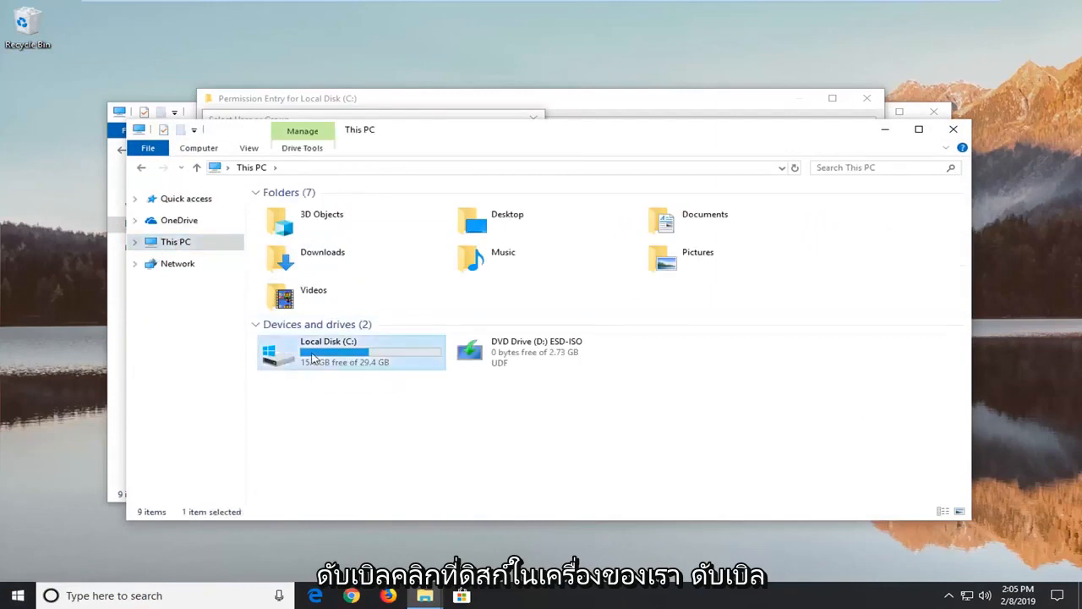
double_click(328, 351)
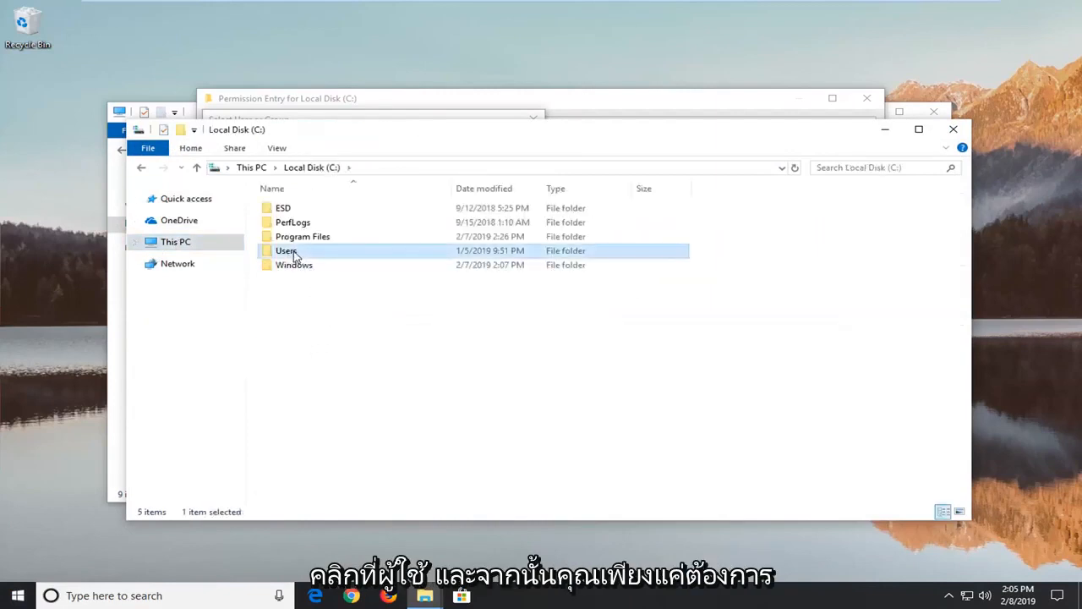
double_click(285, 250)
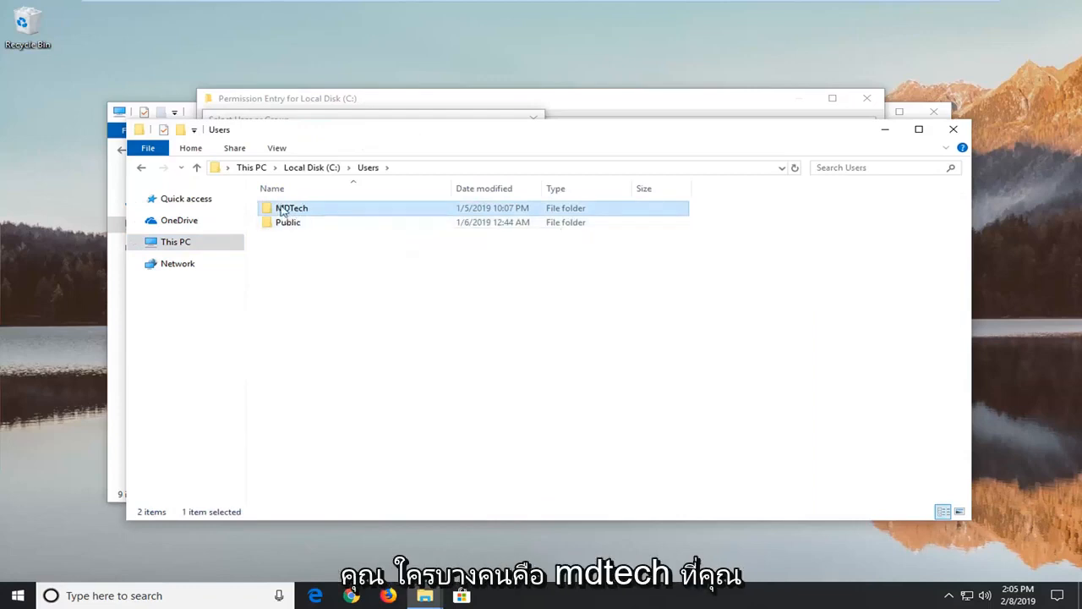
mouse_move(344, 217)
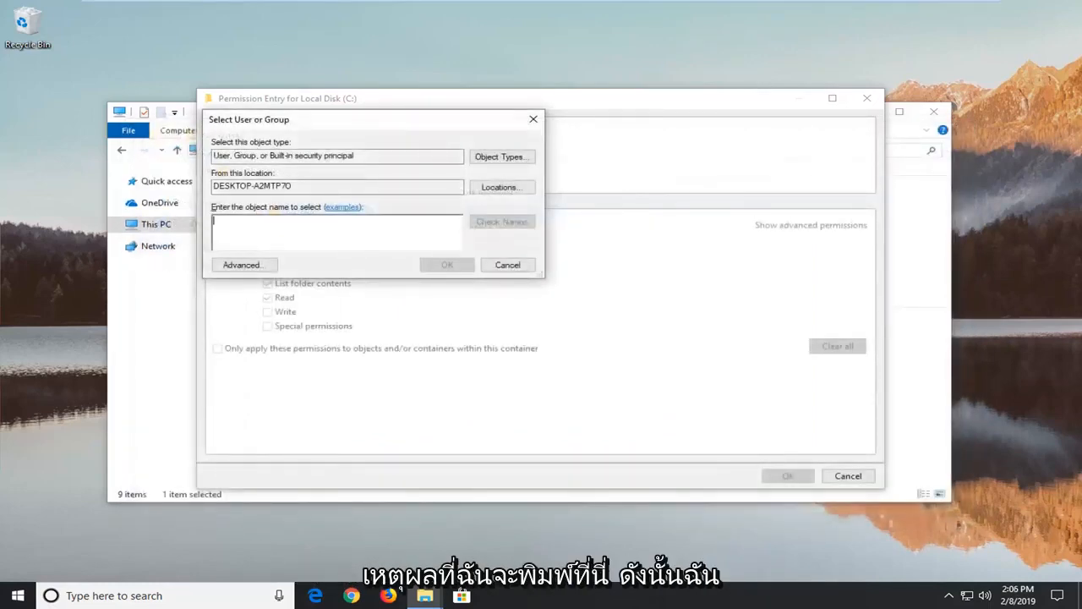
Step: Enter MDTech as the object name and confirm it as the principal
type("MDTech")
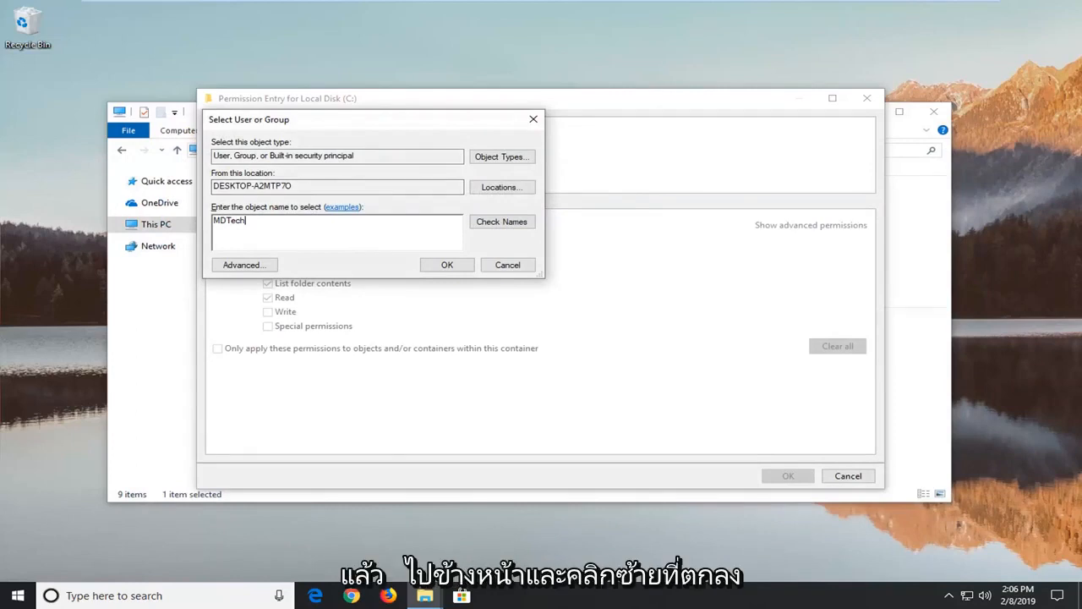
mouse_move(1012, 339)
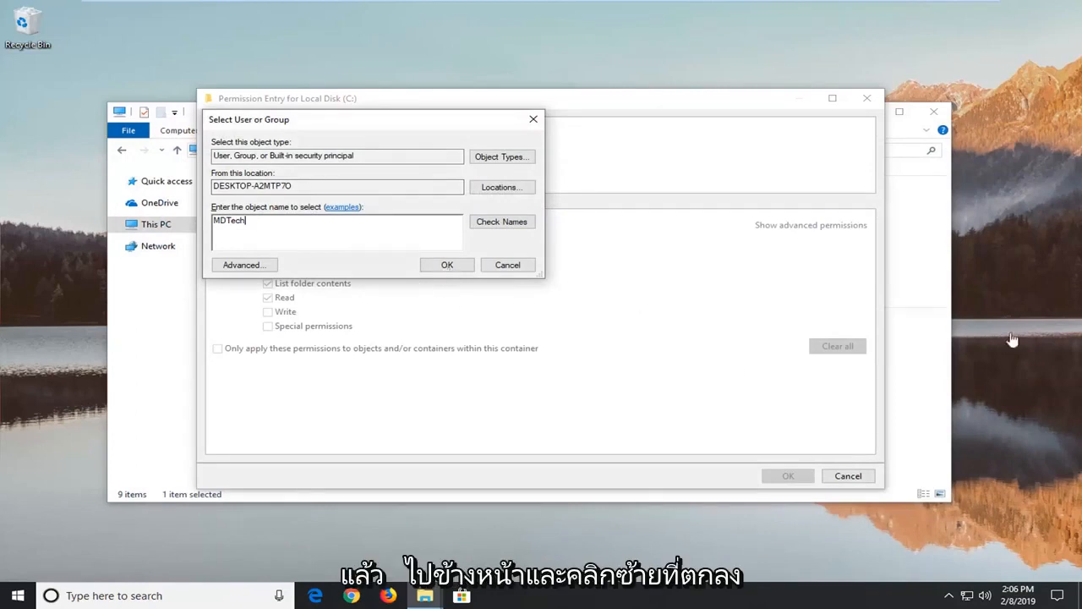
mouse_move(443, 326)
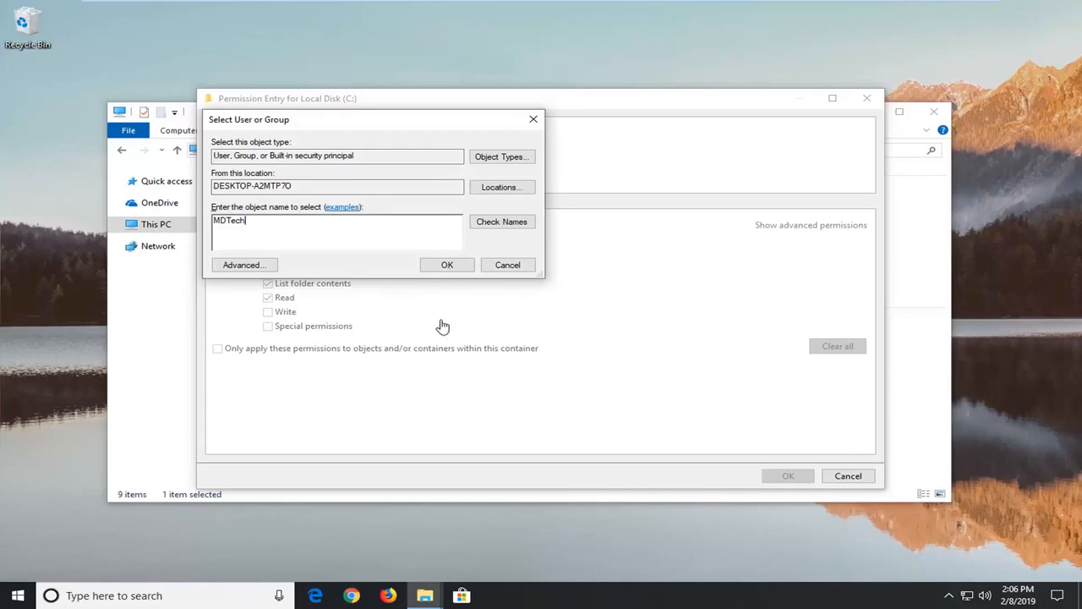
left_click(447, 264)
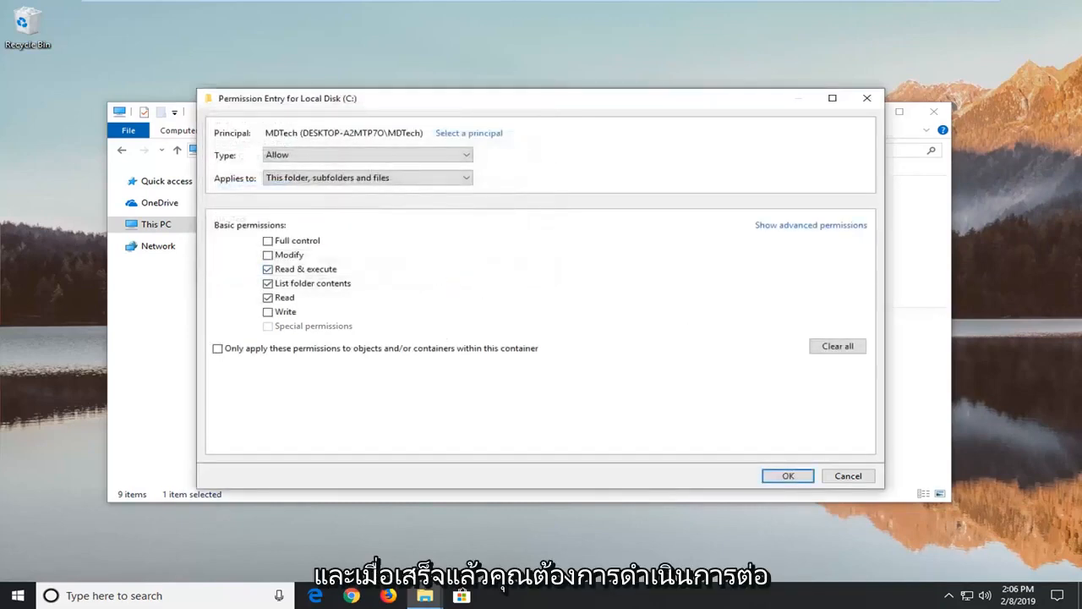
Step: Tick Full control for MDTech and save the permission entry
left_click(366, 154)
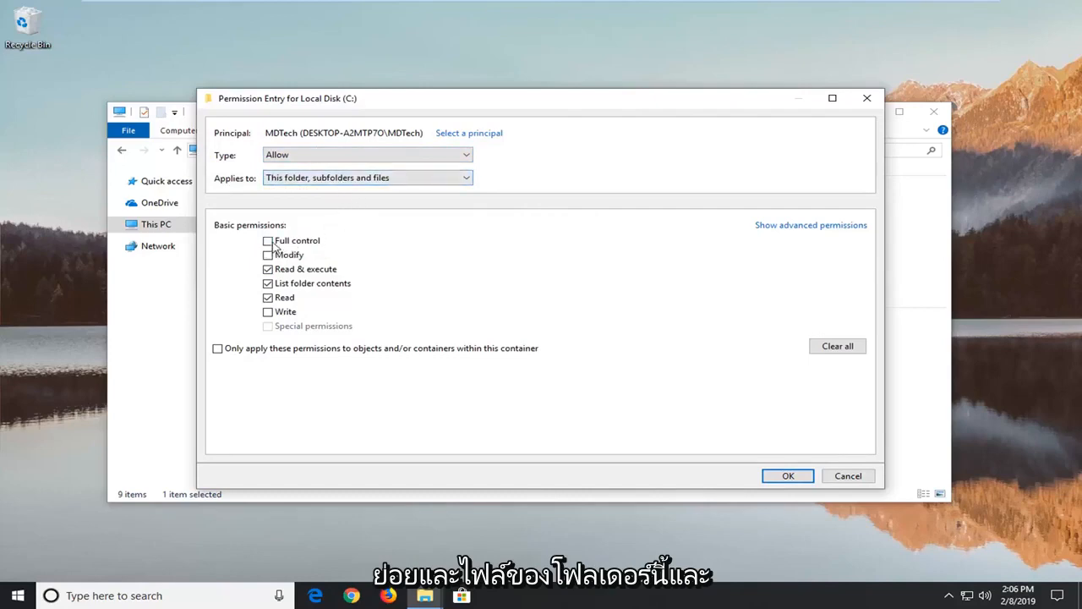
left_click(267, 240)
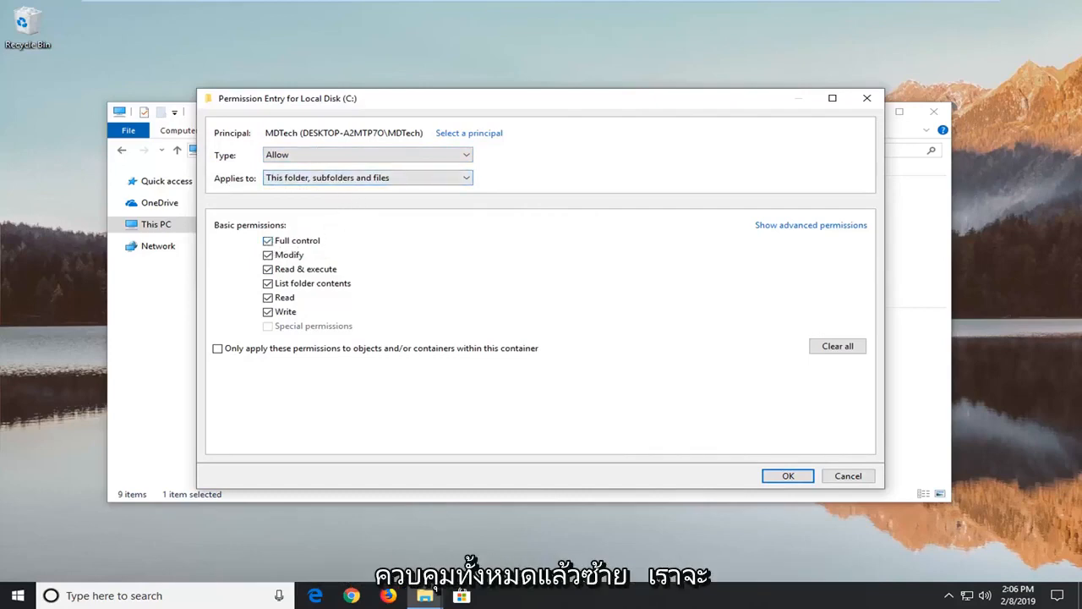
left_click(787, 475)
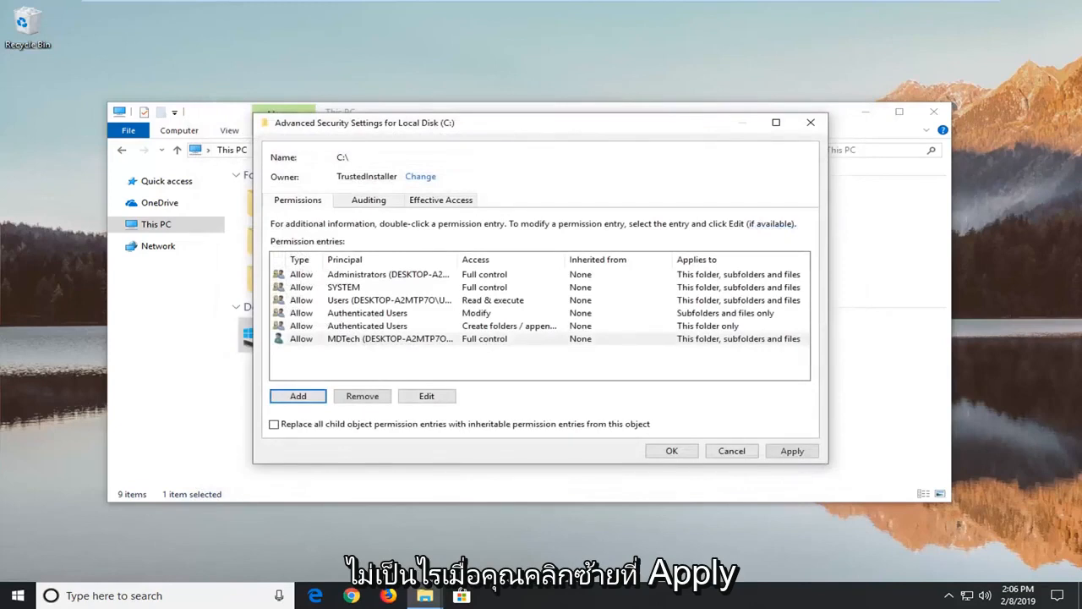
Step: Apply, confirm the startup-disk warning, and skip pagefile.sys, Program Files, swapfile.sys errors
left_click(791, 450)
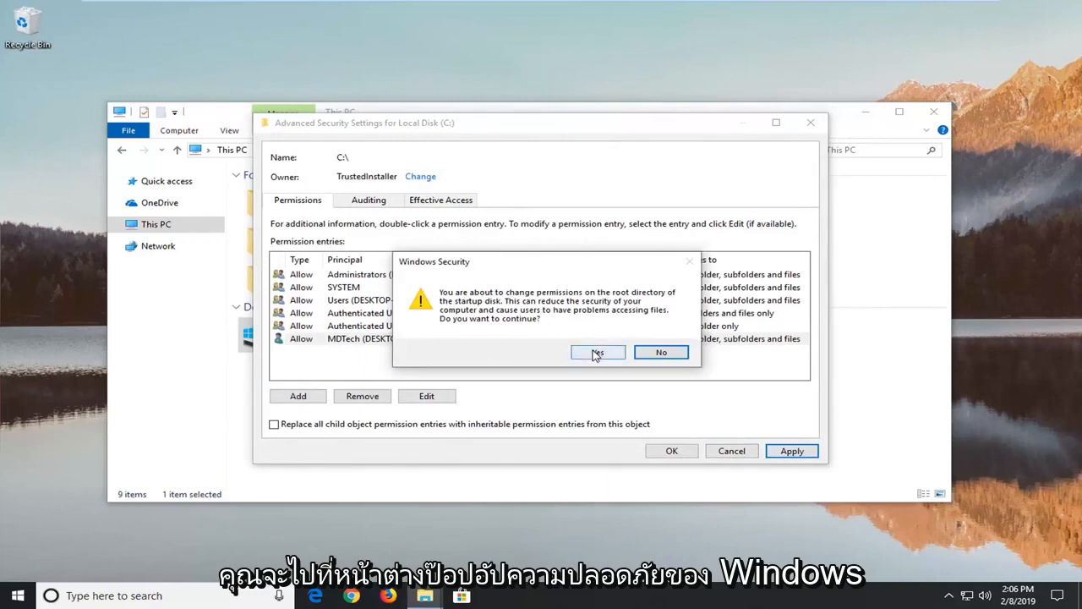
left_click(598, 351)
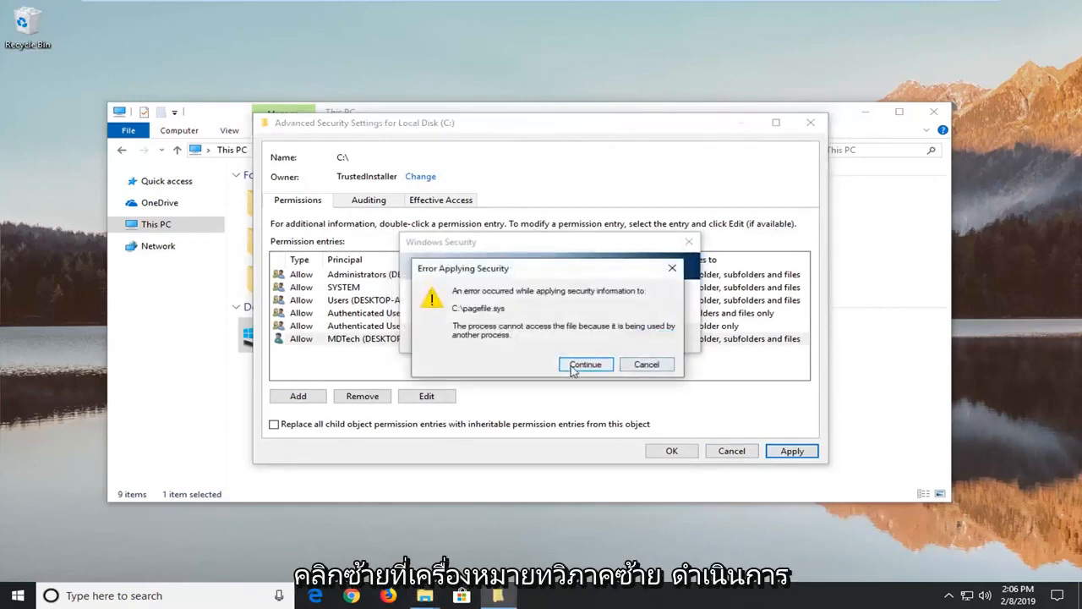
left_click(585, 365)
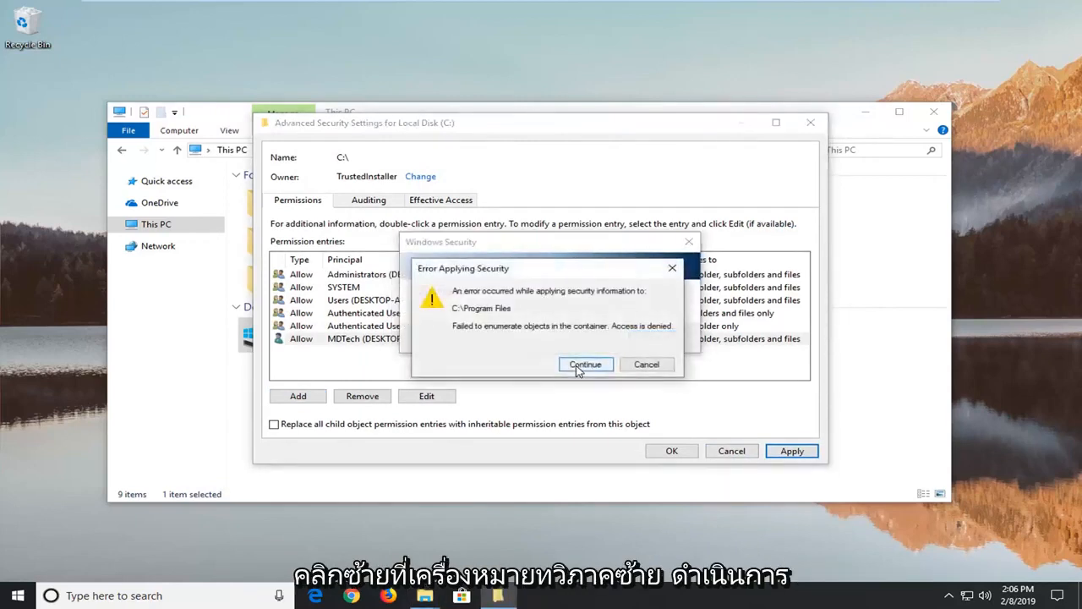
left_click(584, 363)
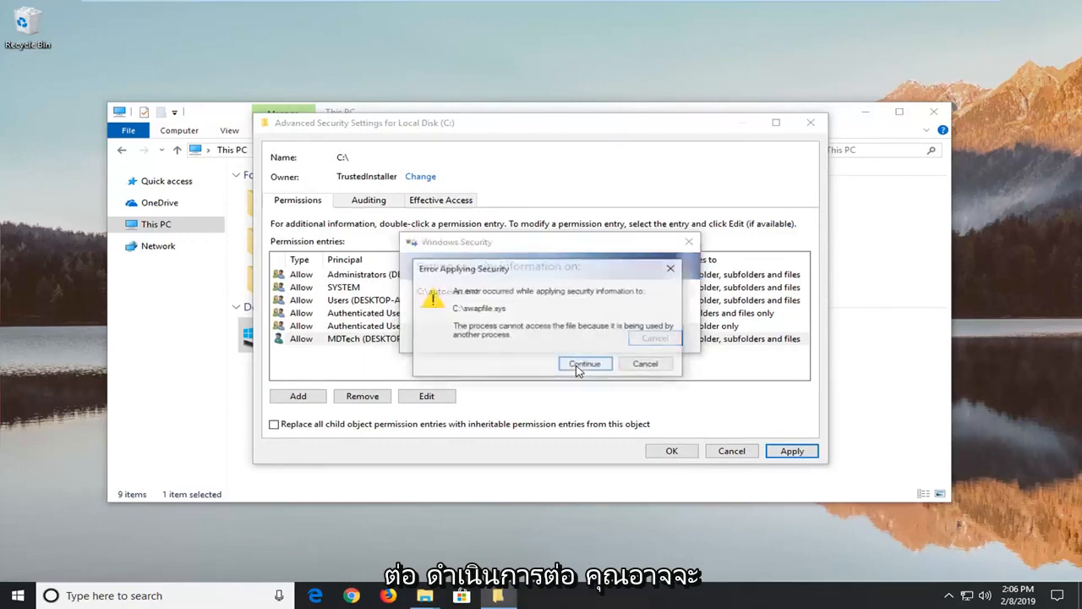
left_click(584, 363)
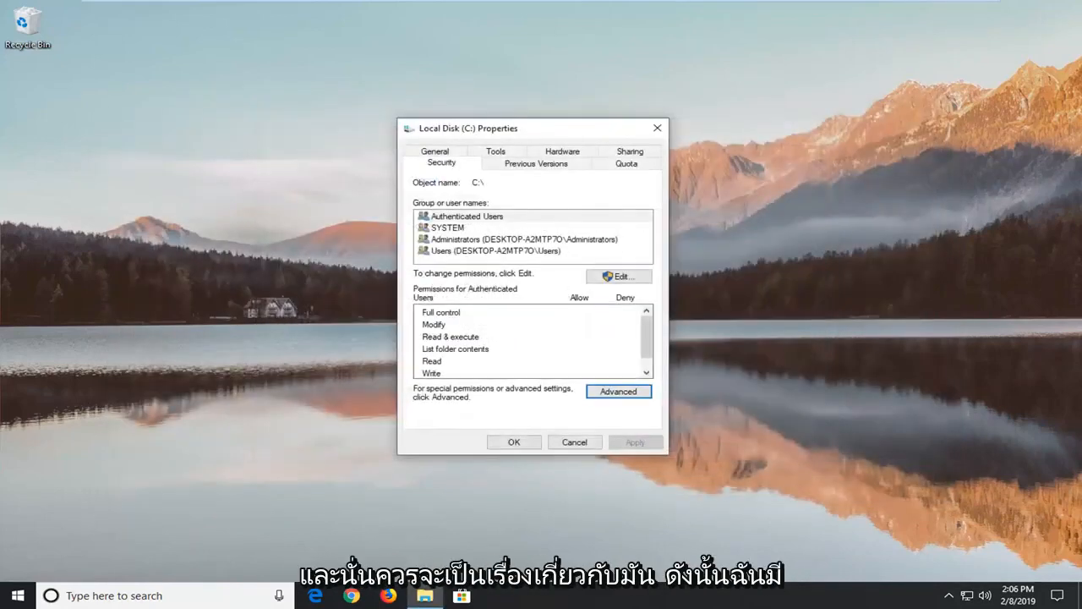
Step: Click OK to close the Local Disk (C:) Properties window
left_click(574, 441)
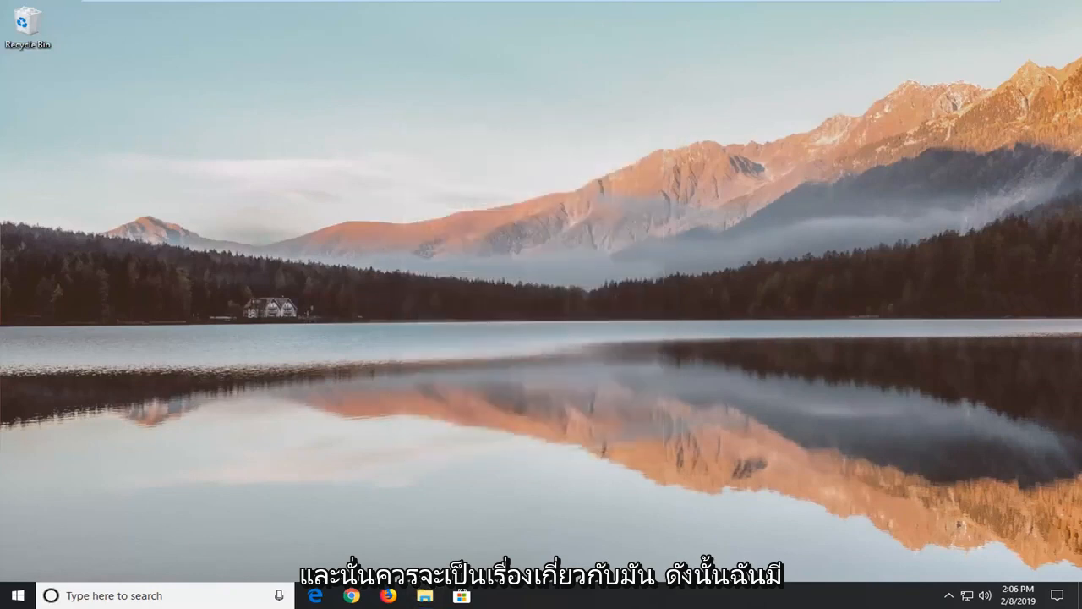